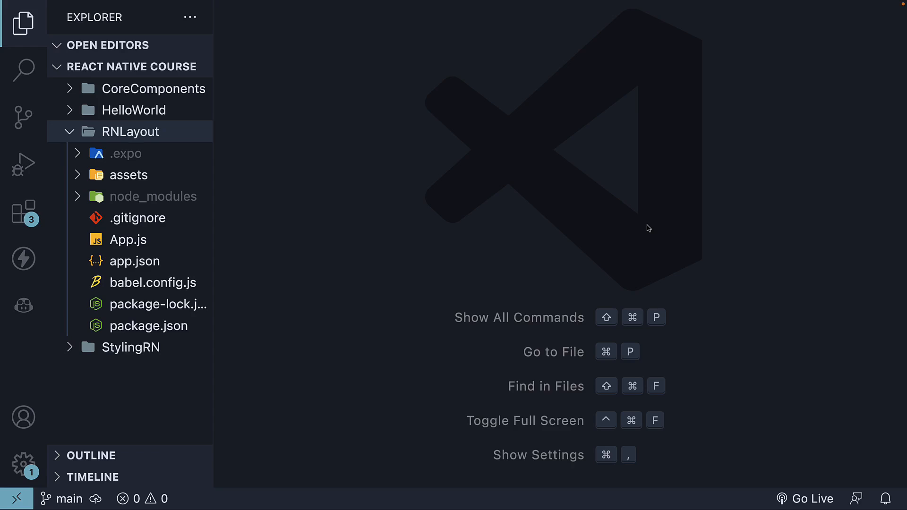
mouse_move(301, 213)
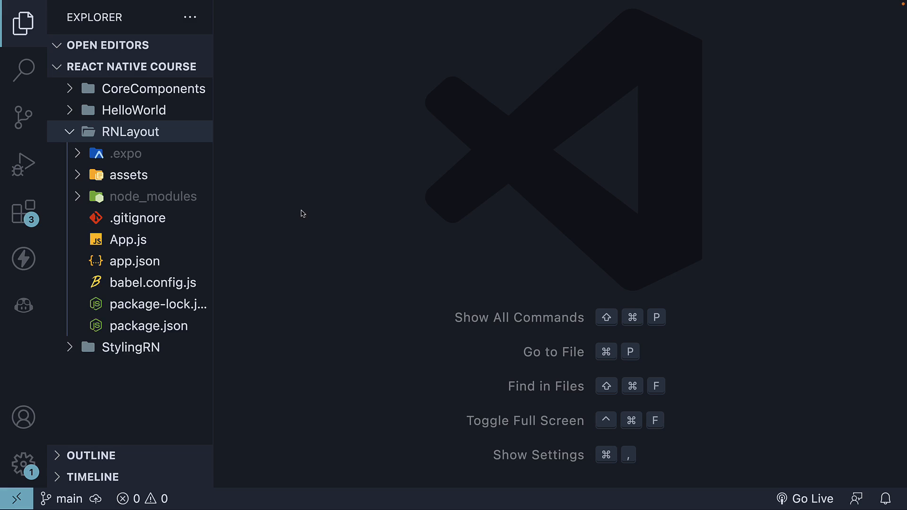
mouse_move(315, 179)
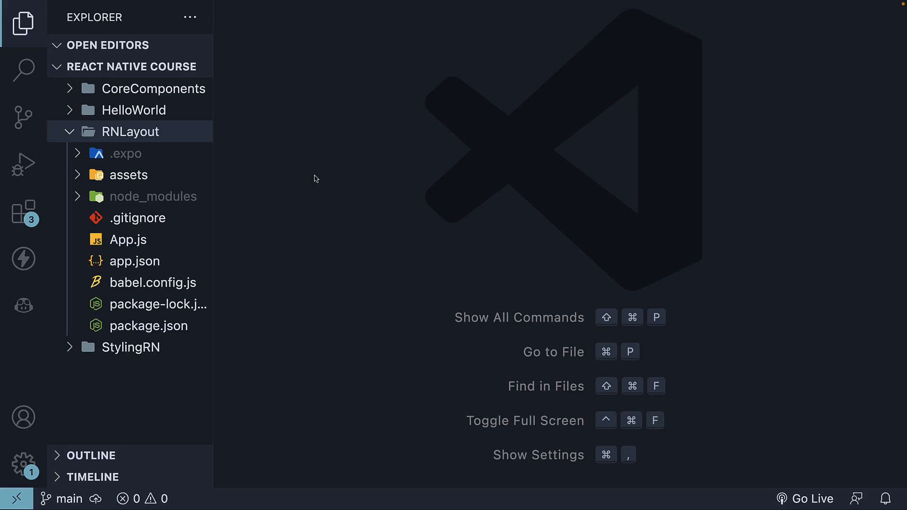
mouse_move(165, 173)
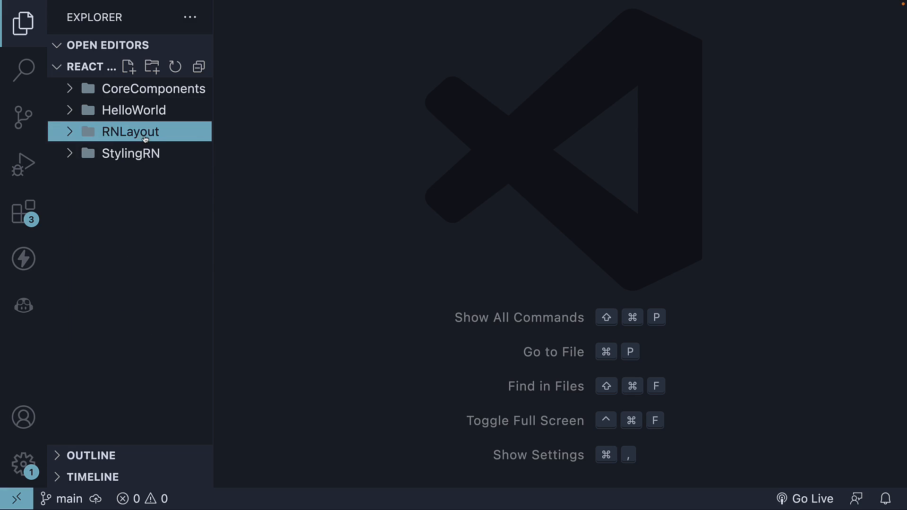
- Add a components folder in RNLayout holding a new, open Box.js file
click(129, 132)
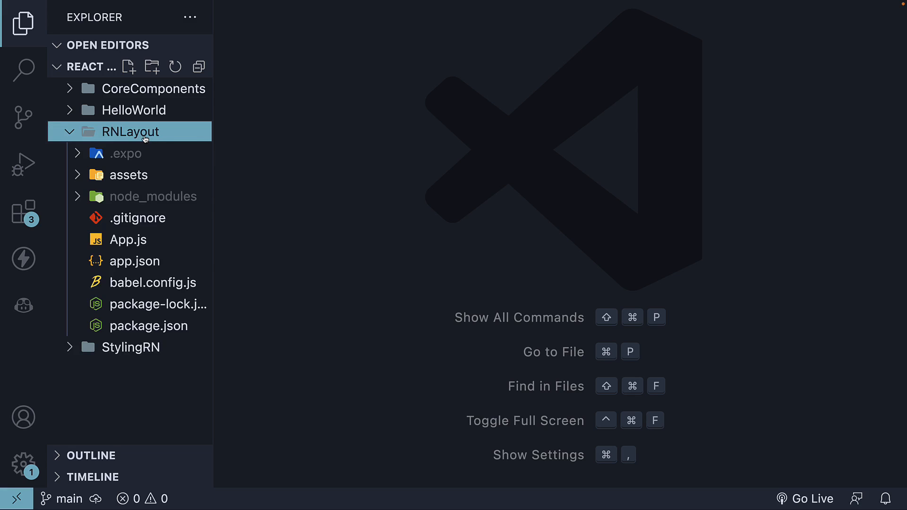
text(com)
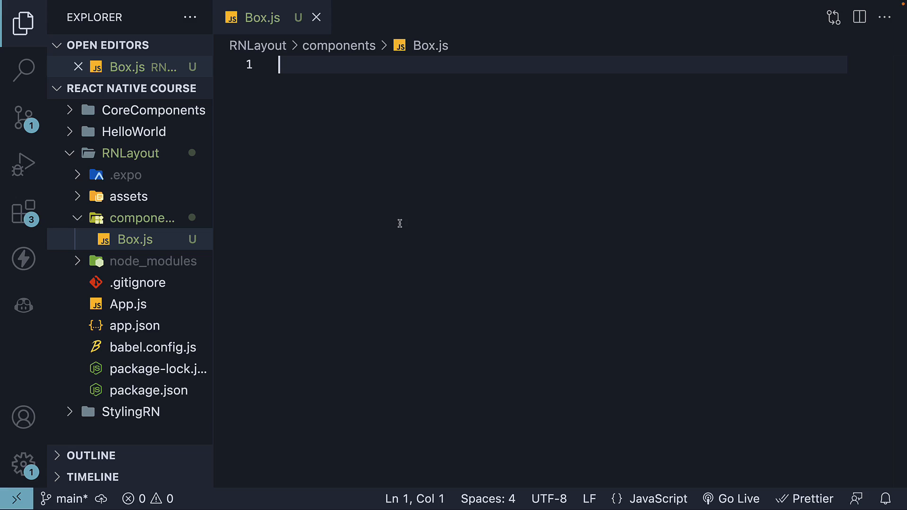
- Write Box.js importing View, Text, StyleSheet and exporting Box returning <View><Text>Box</Text></View>
text(import)
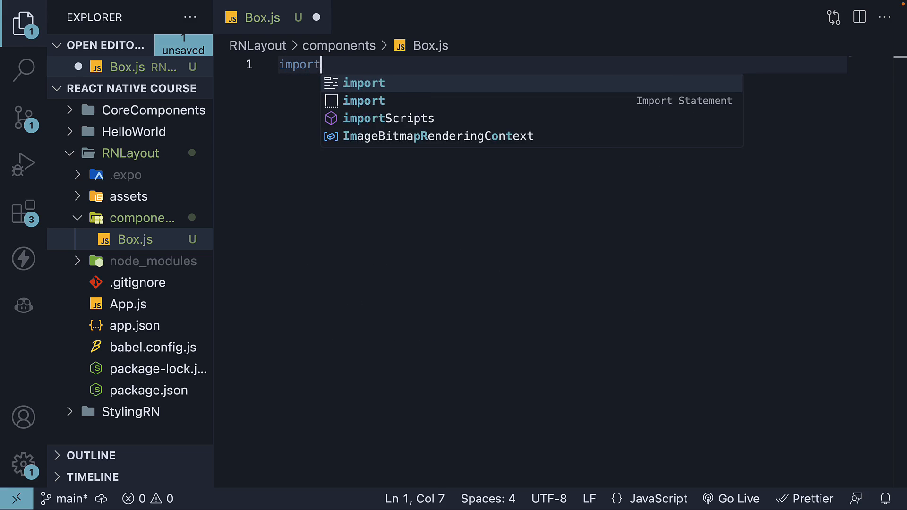
text({View, Text, Style)
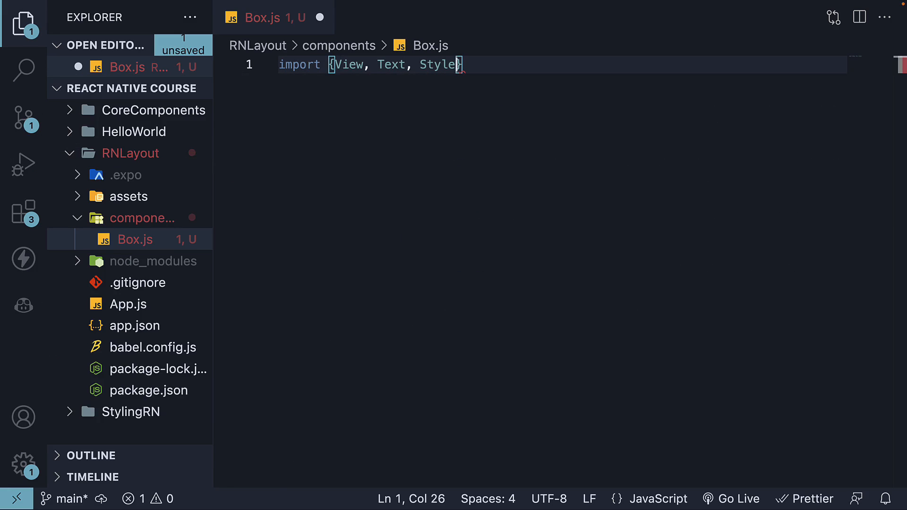
text(Sheet } from 'react-native)
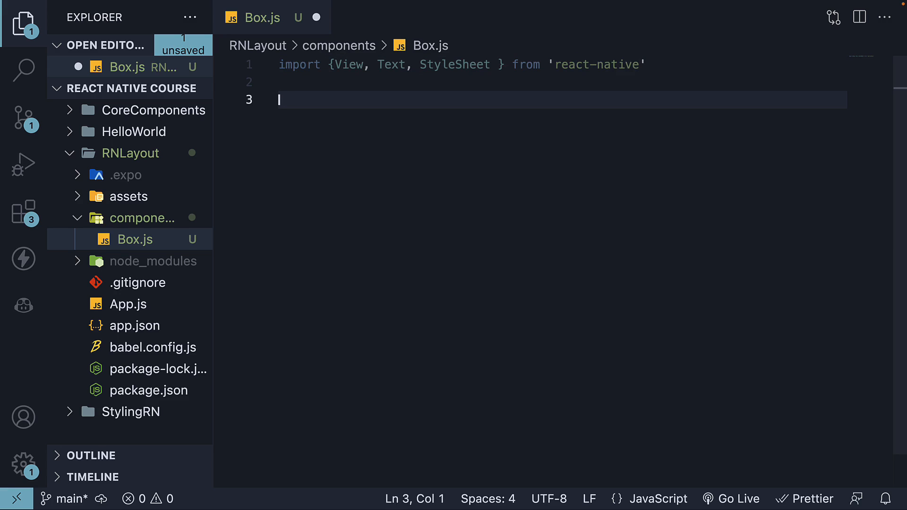
text(export default function Box() {)
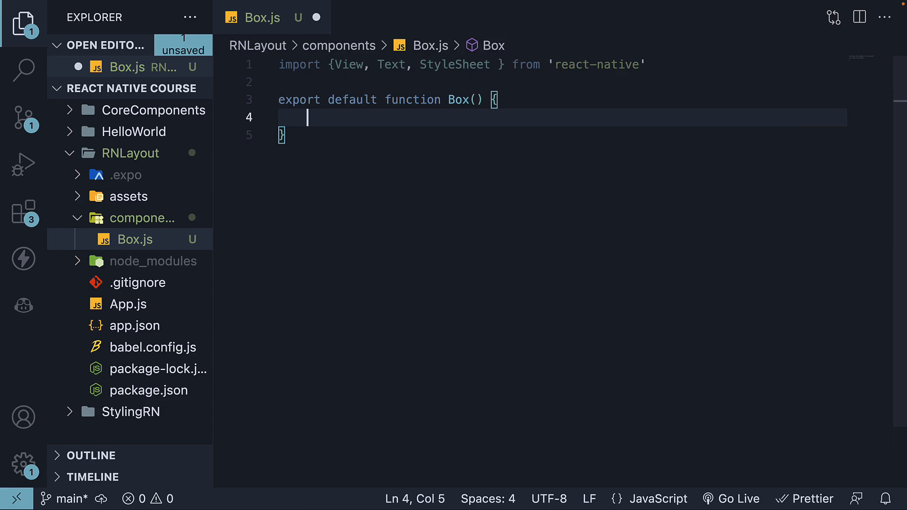
text(return <View>)
text(<Text></Text>)
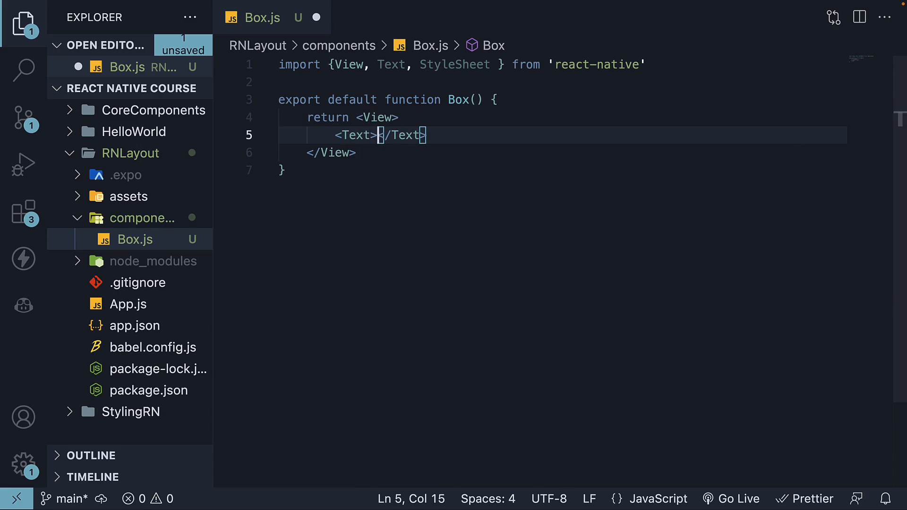
text(Box)
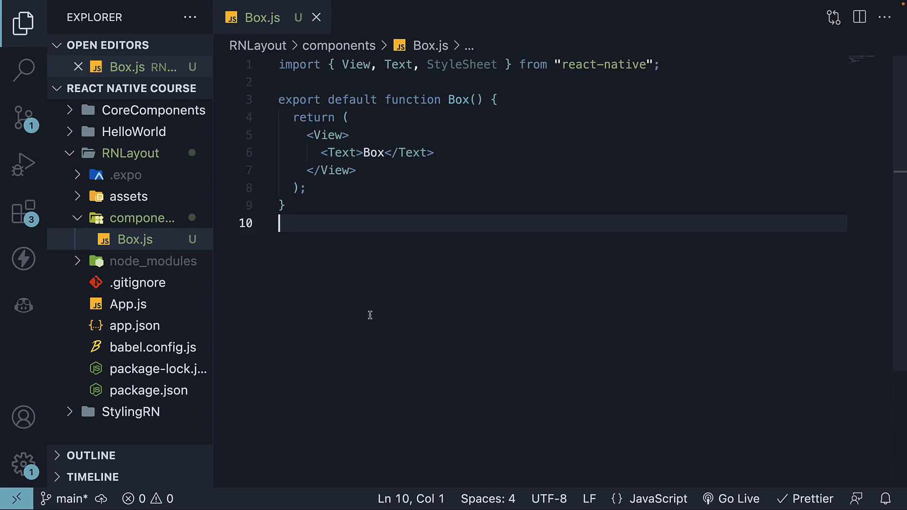
- Define box style (white background, padding 20) and text style (fontSize 24, bold, centered)
text(const st)
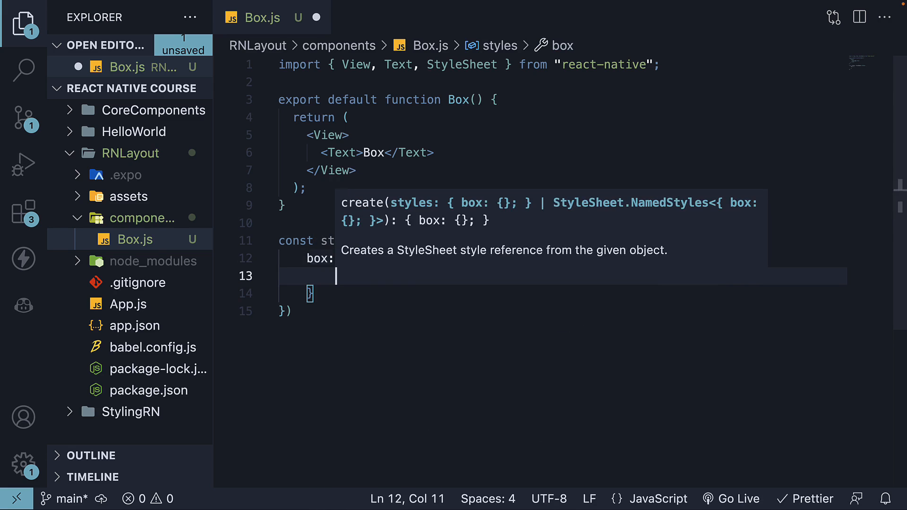
text(backgr)
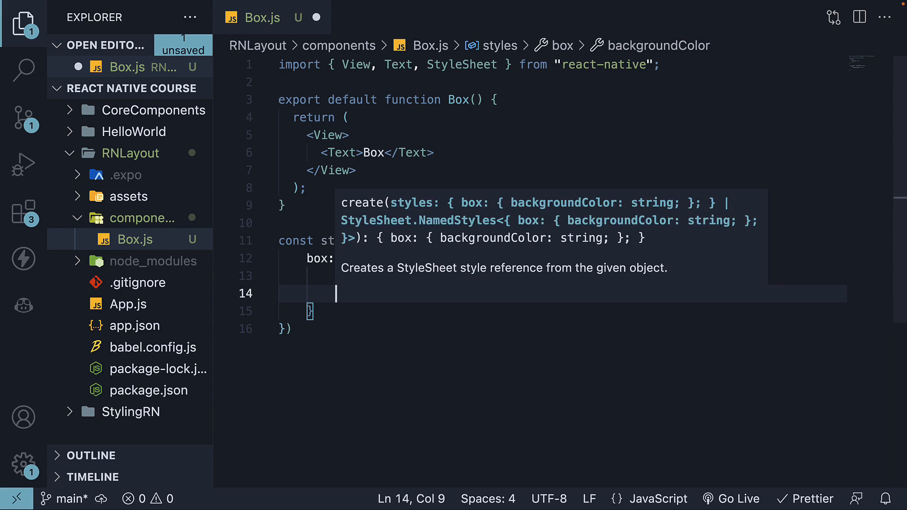
text(padding: 20)
text(text: {)
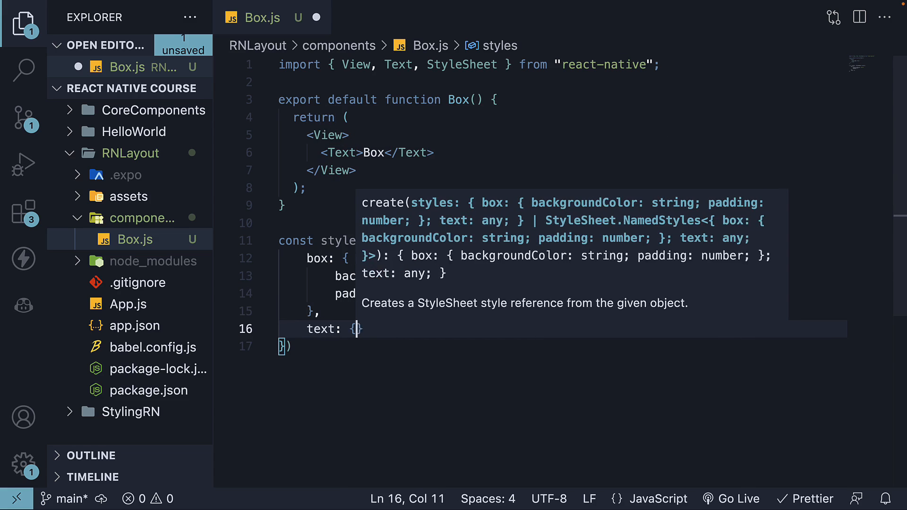
text(fontWeight: "bold)
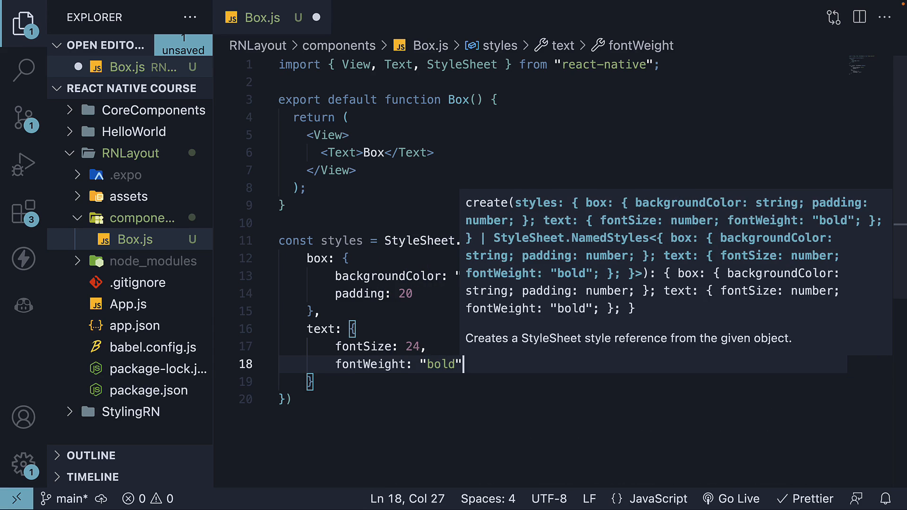
text(tex)
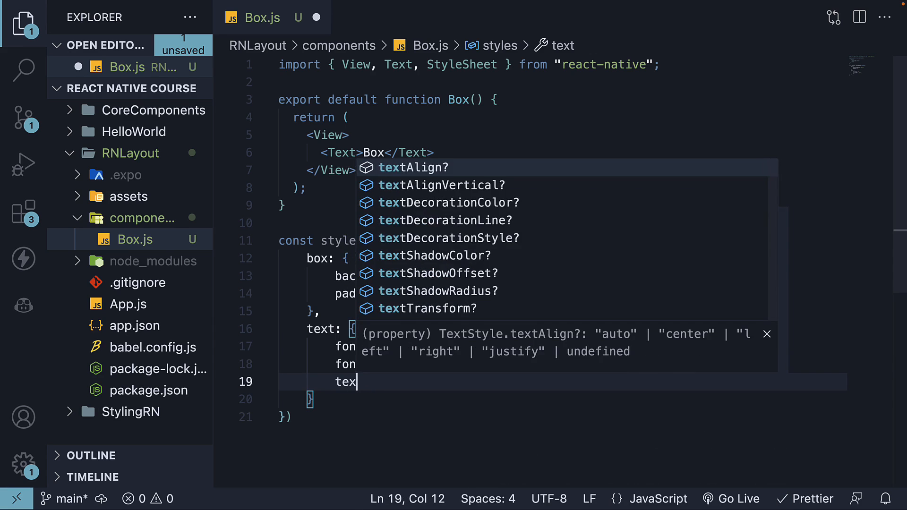
text(tAlign: "center",)
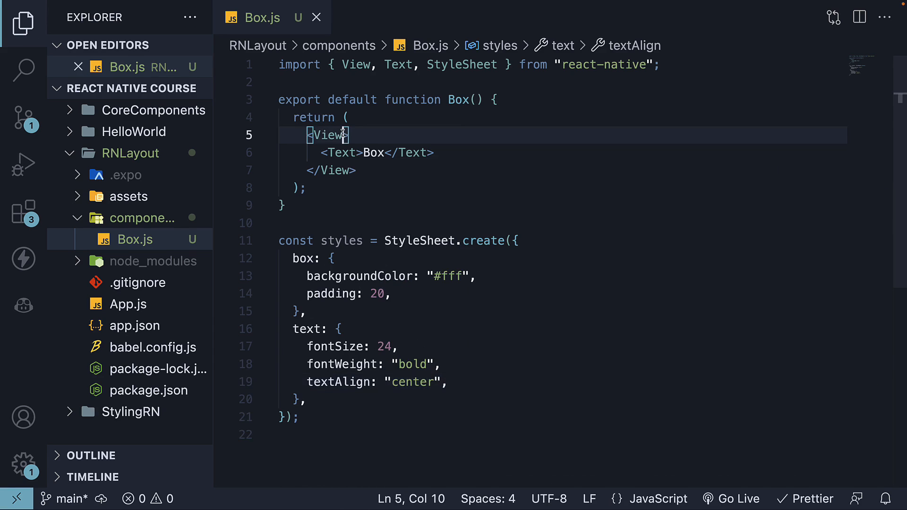
- Set style={styles.box} on the View and style={styles.text} on the Text, then open App.js
text(style)
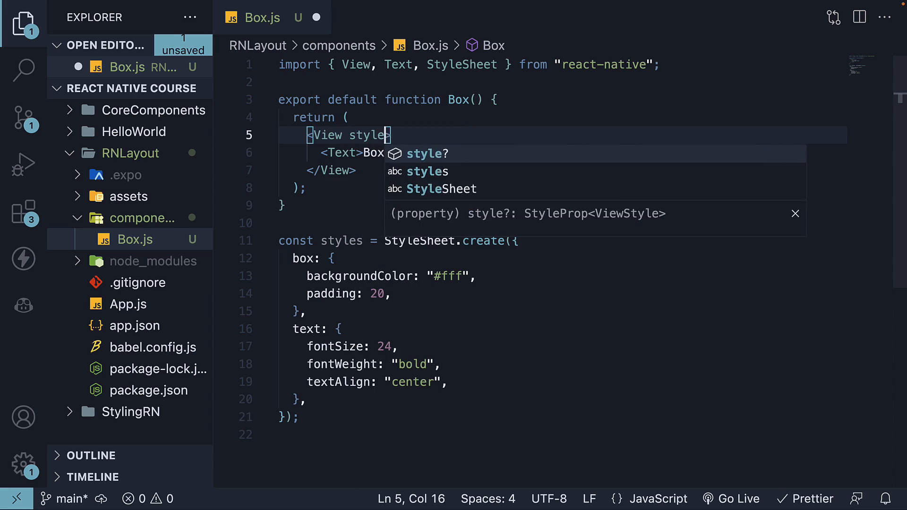
text(={styles.box)
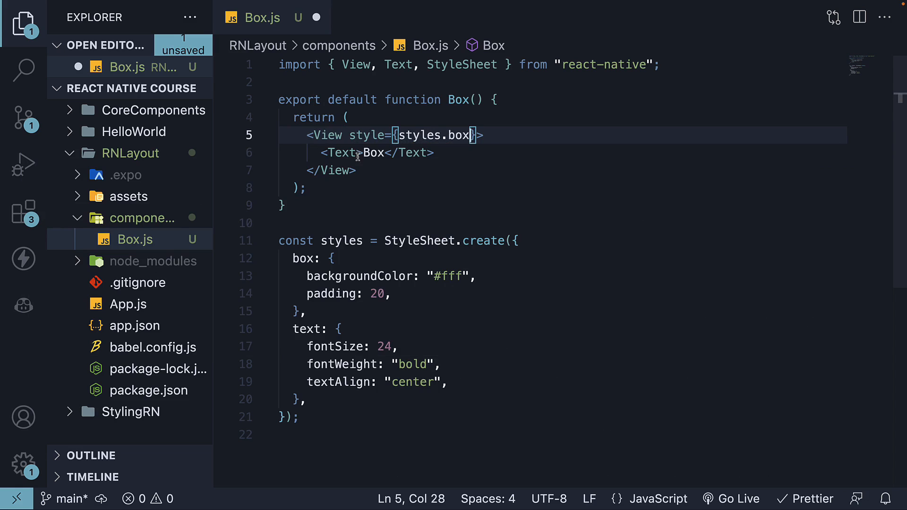
text(style=)
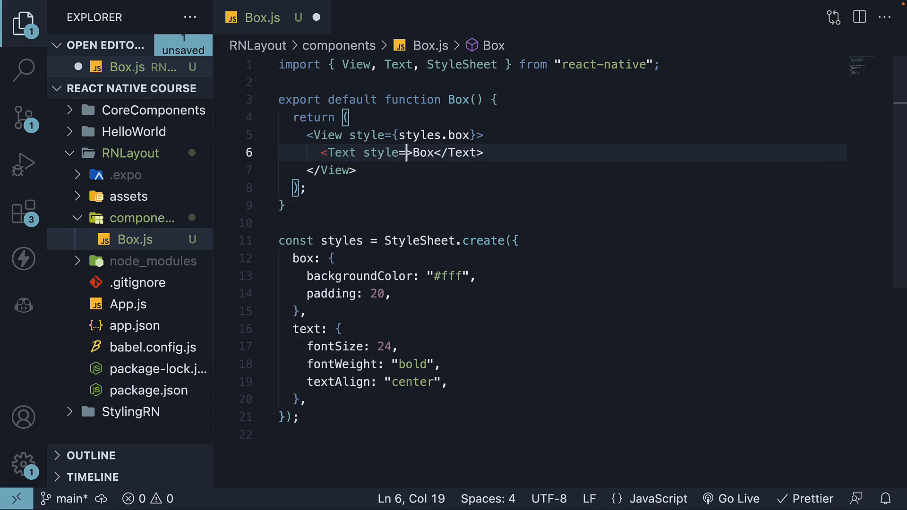
text(styles.t)
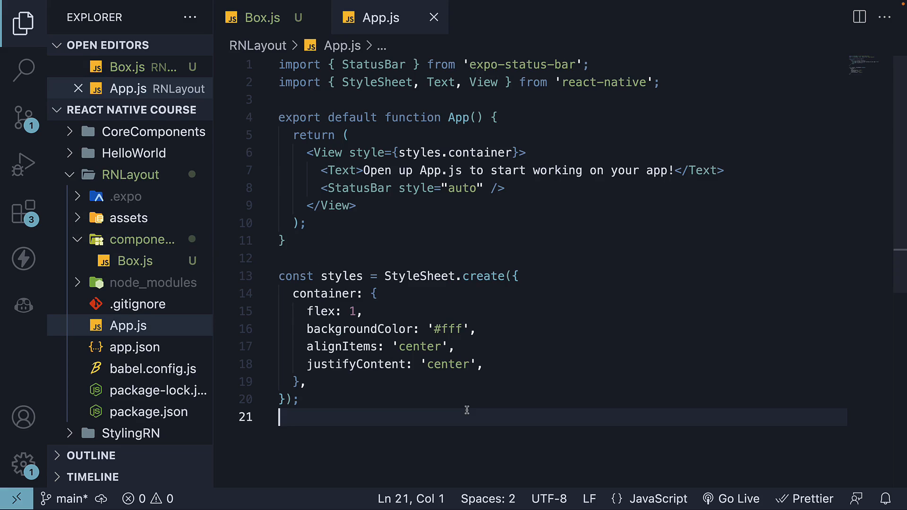
- Remove the StatusBar, starter text and container style properties from App.js
click(587, 65)
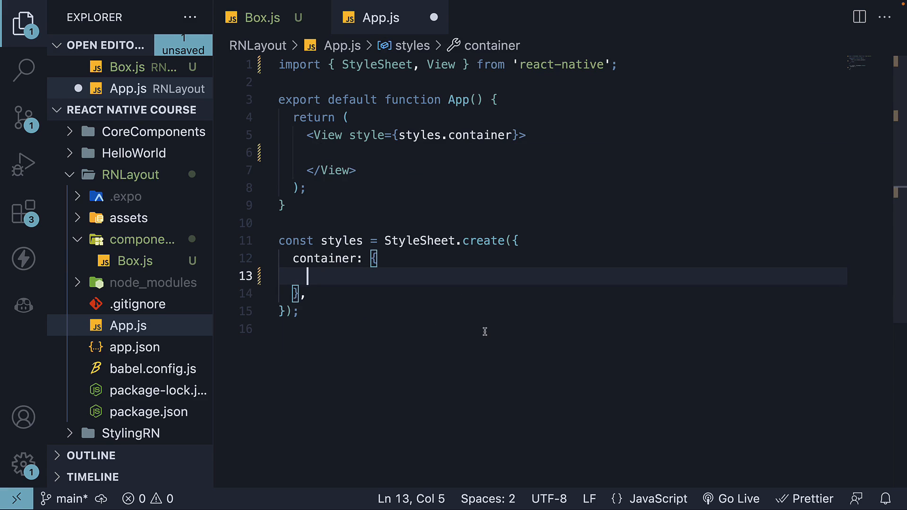
mouse_move(450, 184)
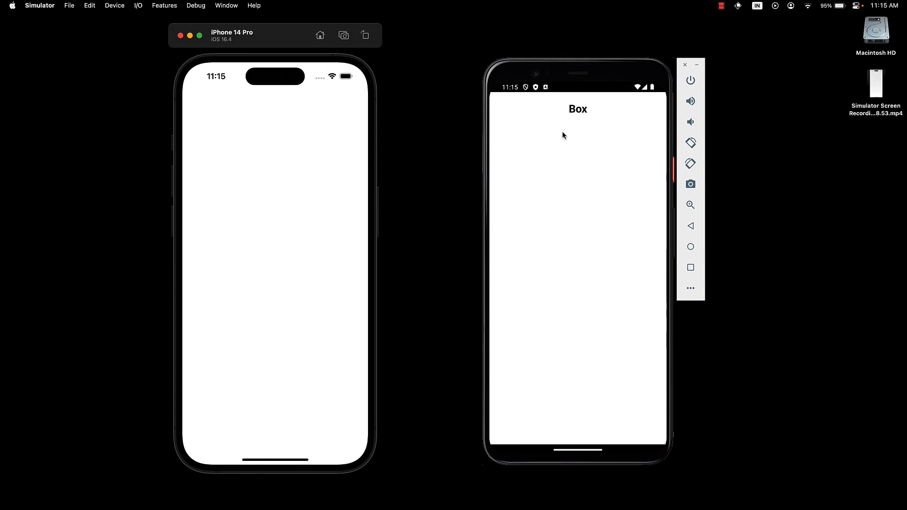
mouse_move(577, 124)
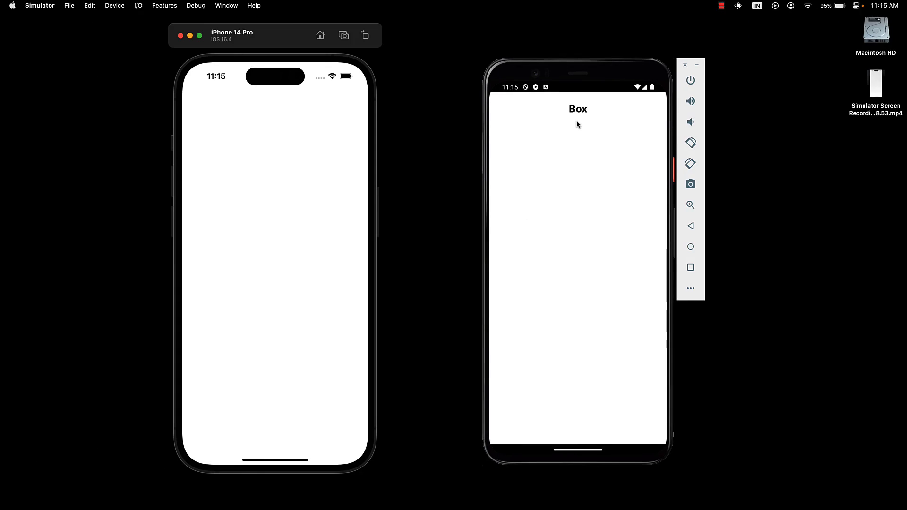
mouse_move(284, 102)
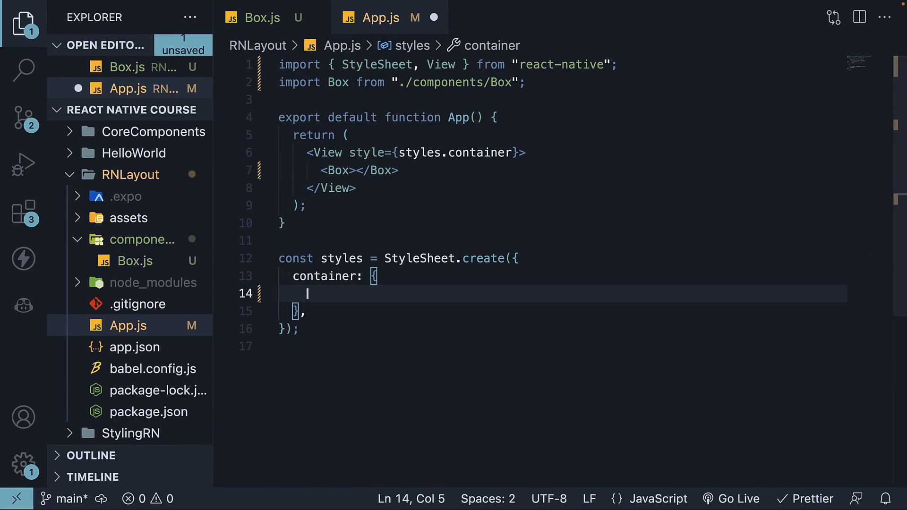
- Add marginTop: 64 to styles.container in App.js and save
text(marg)
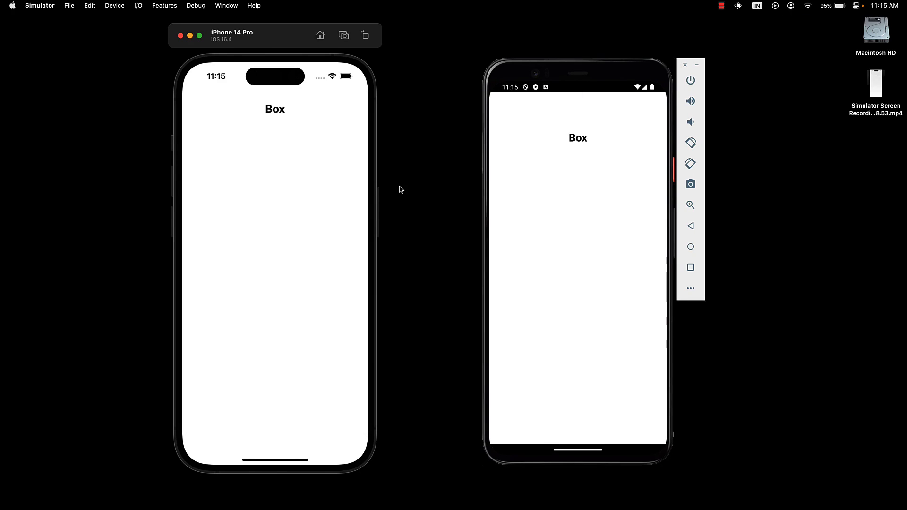
mouse_move(542, 209)
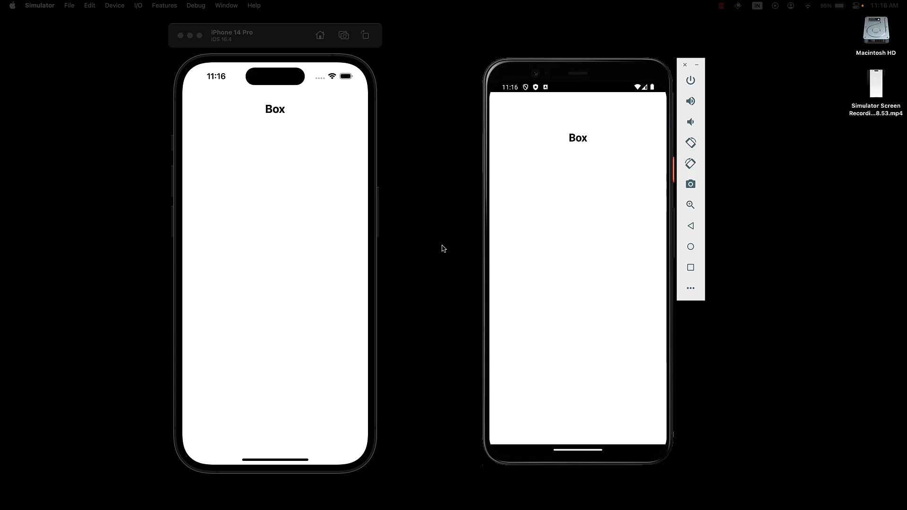
mouse_move(275, 228)
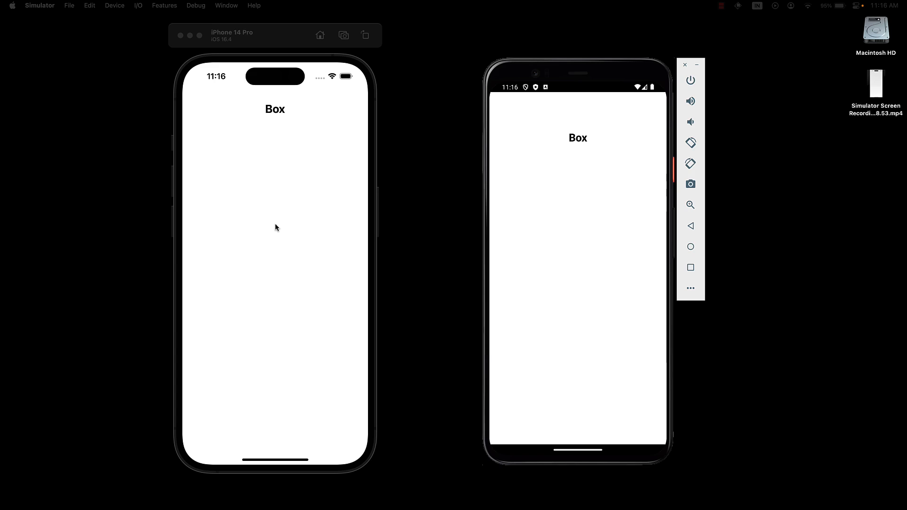
mouse_move(276, 154)
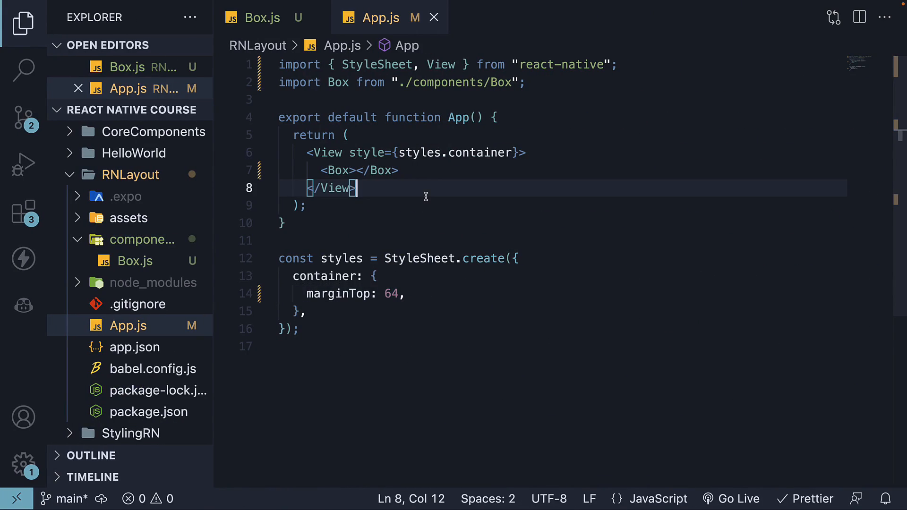
- In Box.js, destructure { children, style } in Box and delete the hardcoded 'Box' label
click(262, 18)
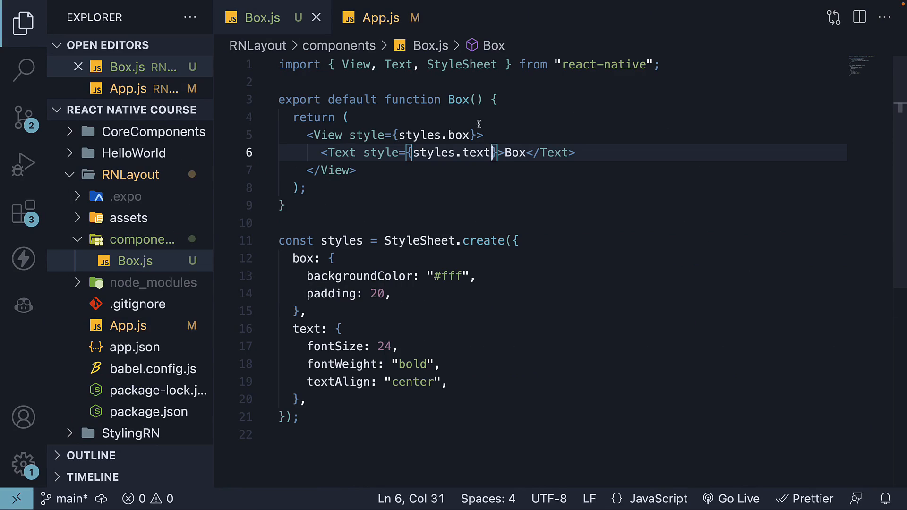
text({ children,s)
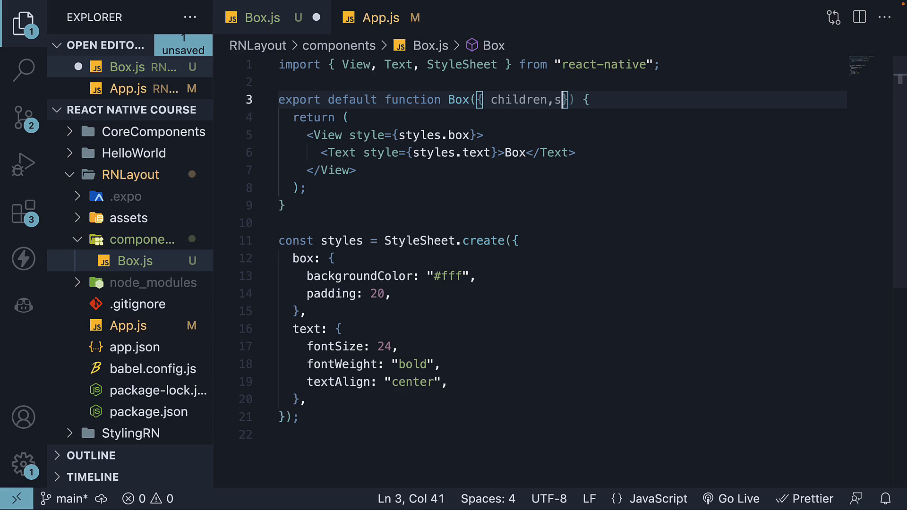
text(tyle)
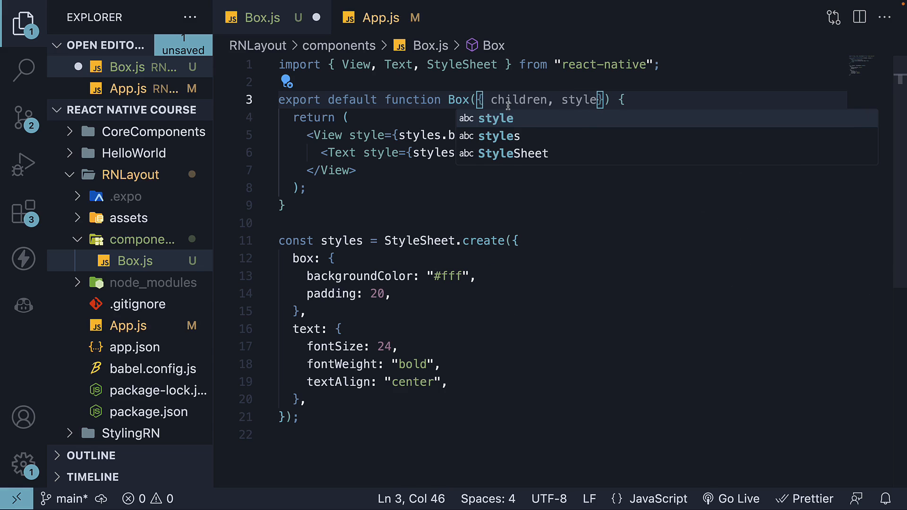
double_click(518, 99)
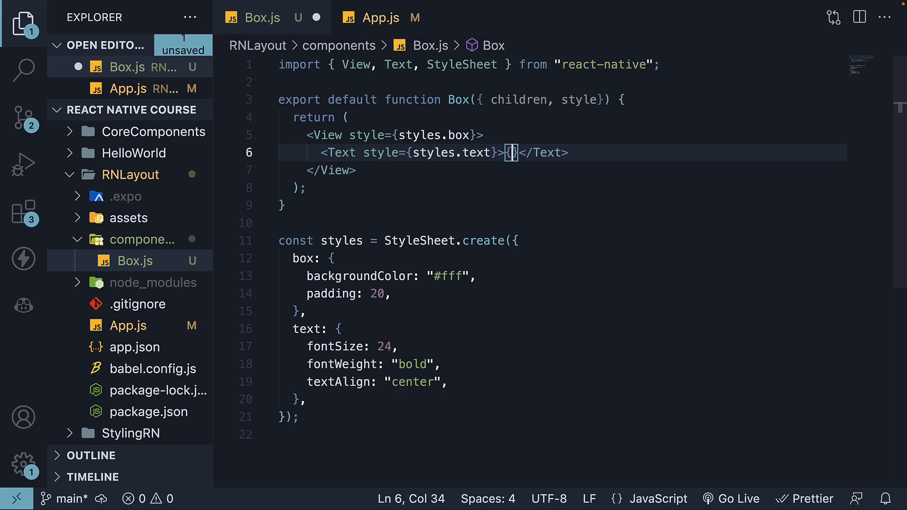
- Render {children} in Text, use [styles.box, style] on View, and add color: "white"
text(children)
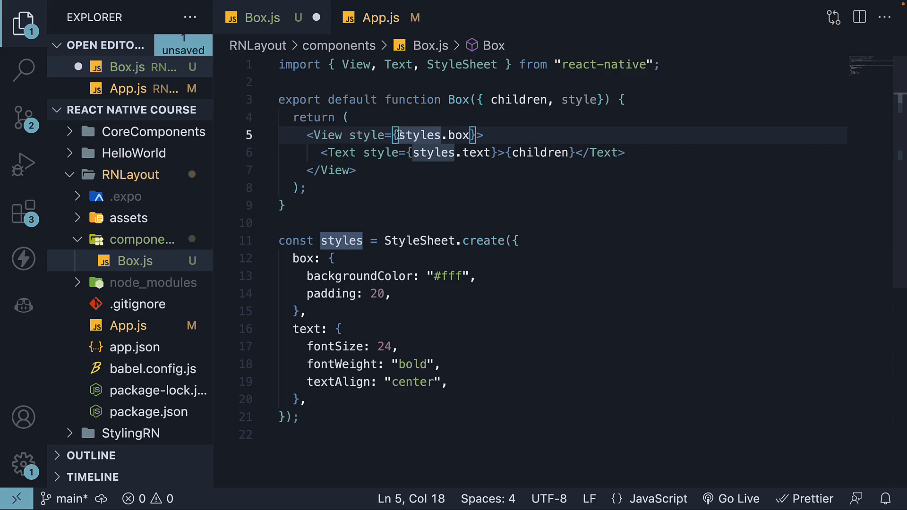
mouse_move(608, 203)
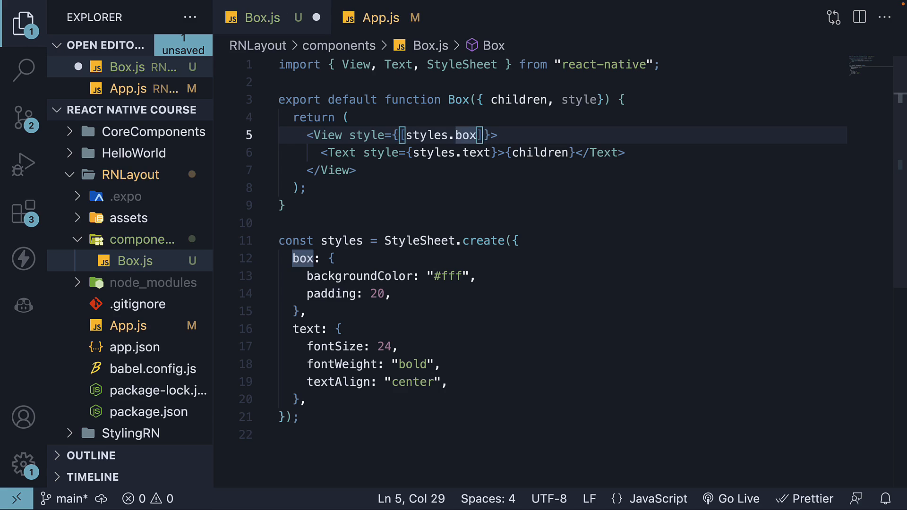
text([styles.box, style])
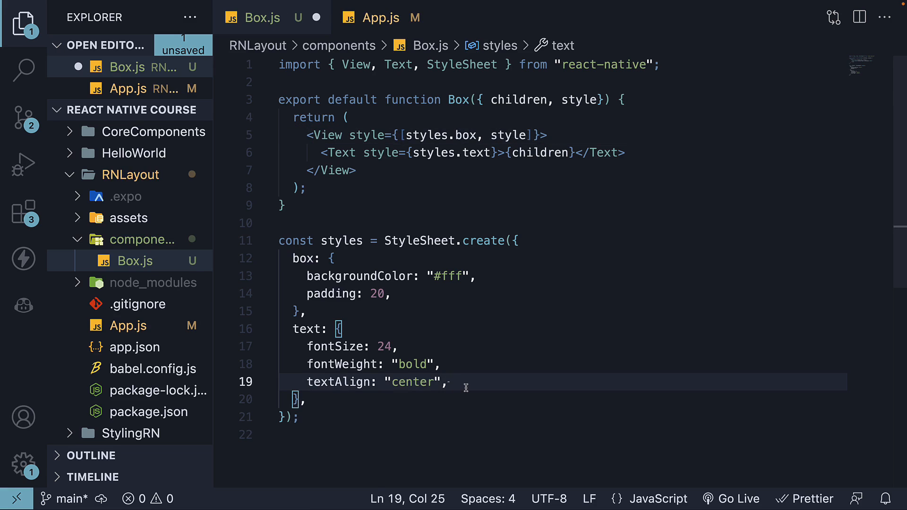
key(Enter)
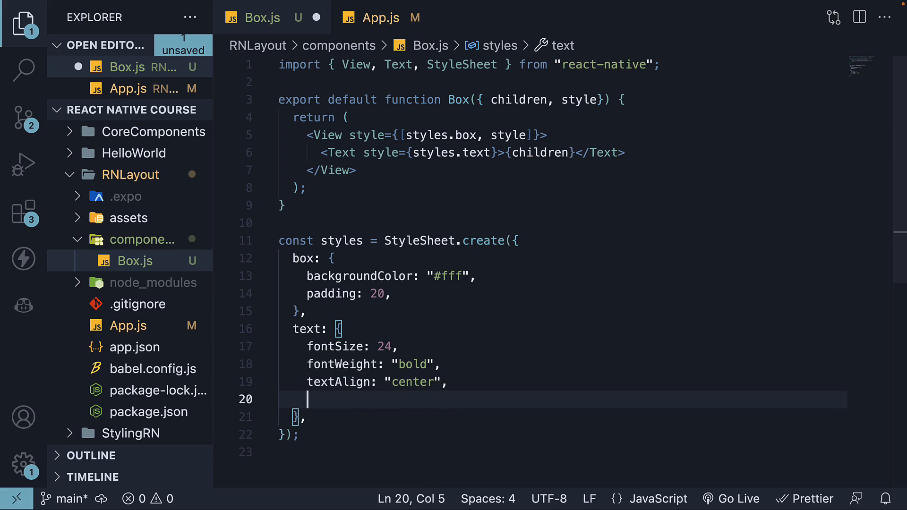
text(color: "white")
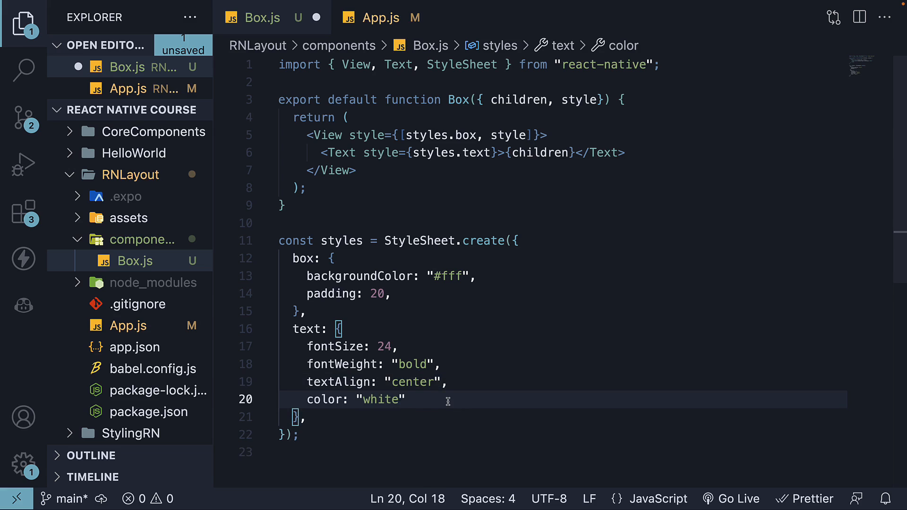
text(,)
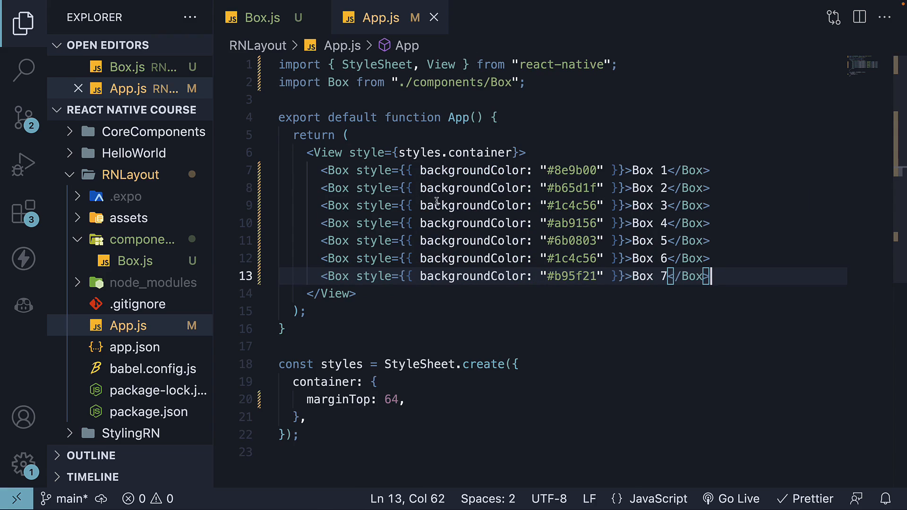
mouse_move(648, 222)
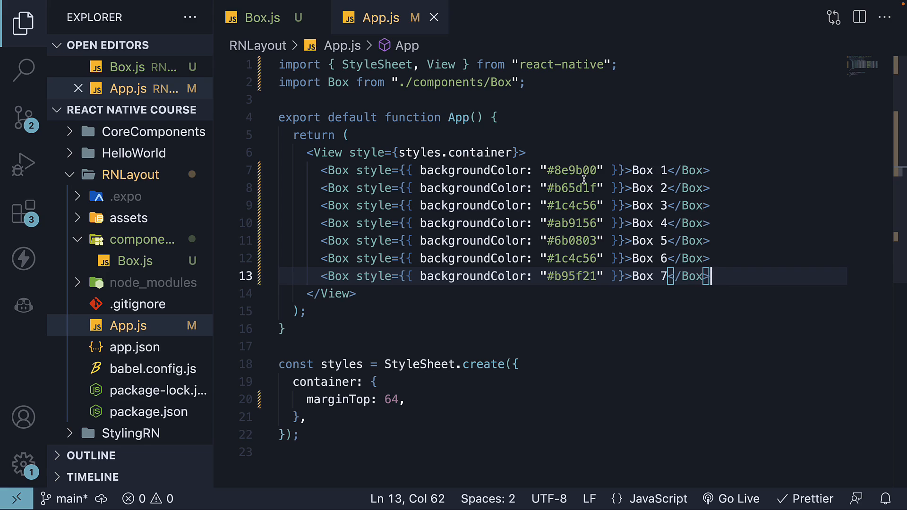
- Add seven colored Box elements, Box 1 to Box 7, to App.js, then return to Box.js
click(261, 18)
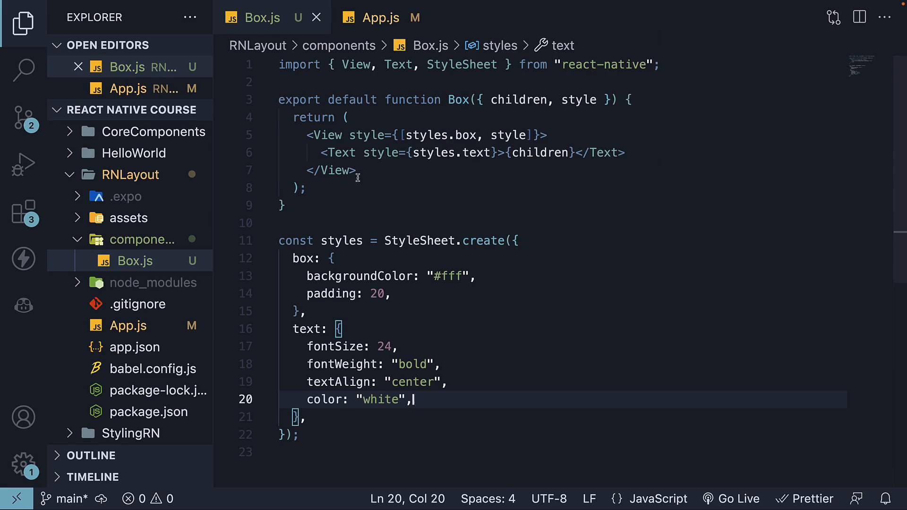
- Add borderWidth: 6 and borderColor: "red" to App.js's container style and save
click(380, 17)
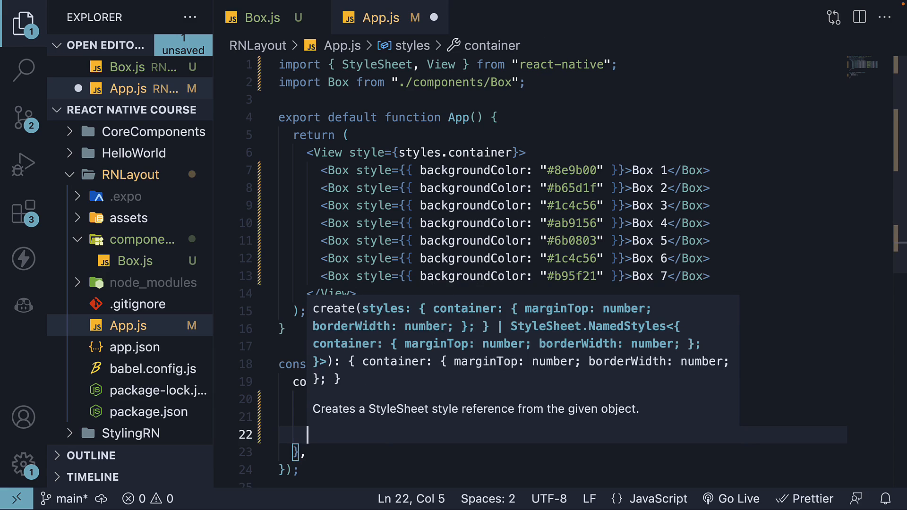
text(borderColor: "red",)
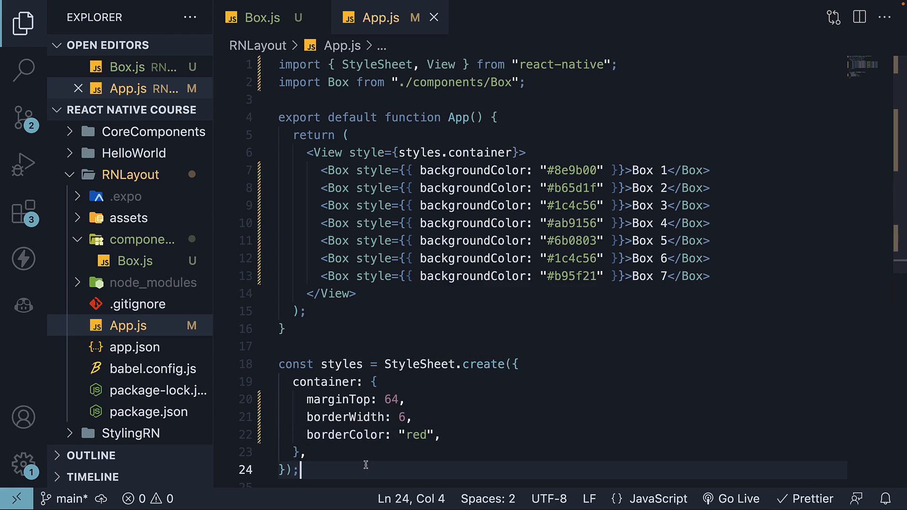
mouse_move(554, 402)
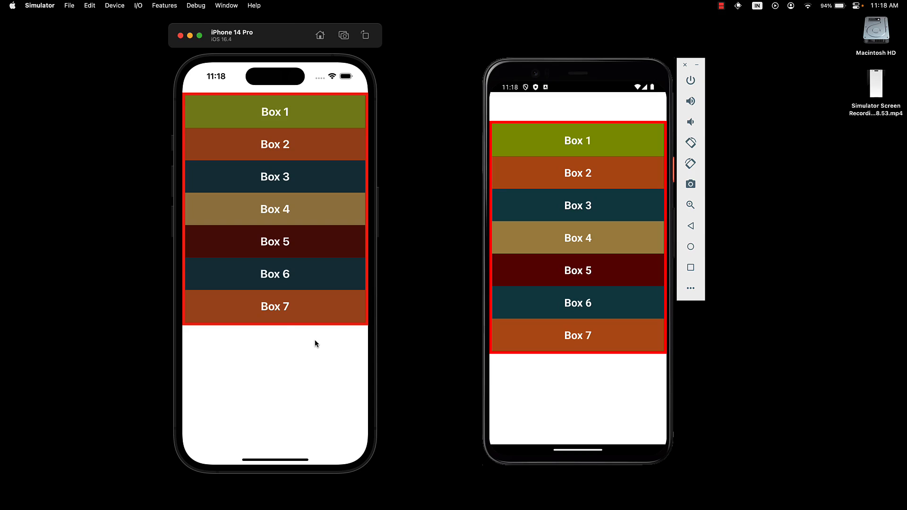
mouse_move(297, 299)
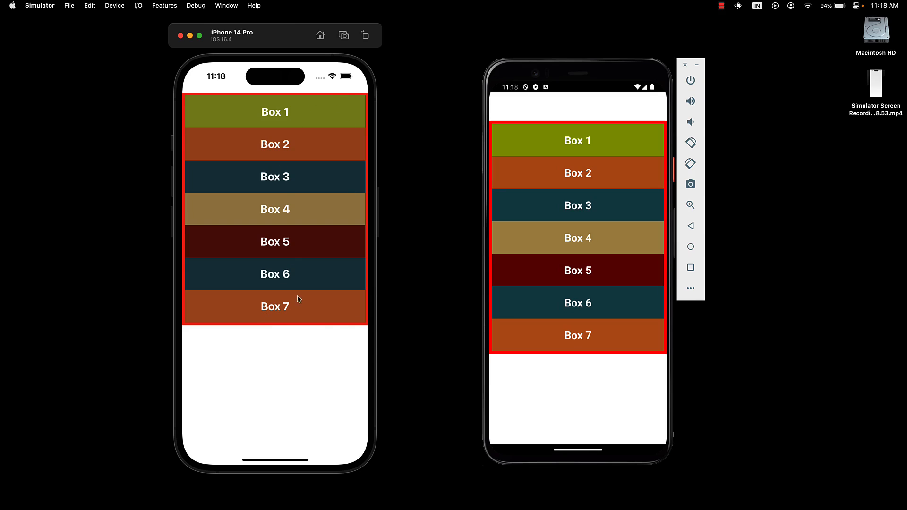
mouse_move(323, 173)
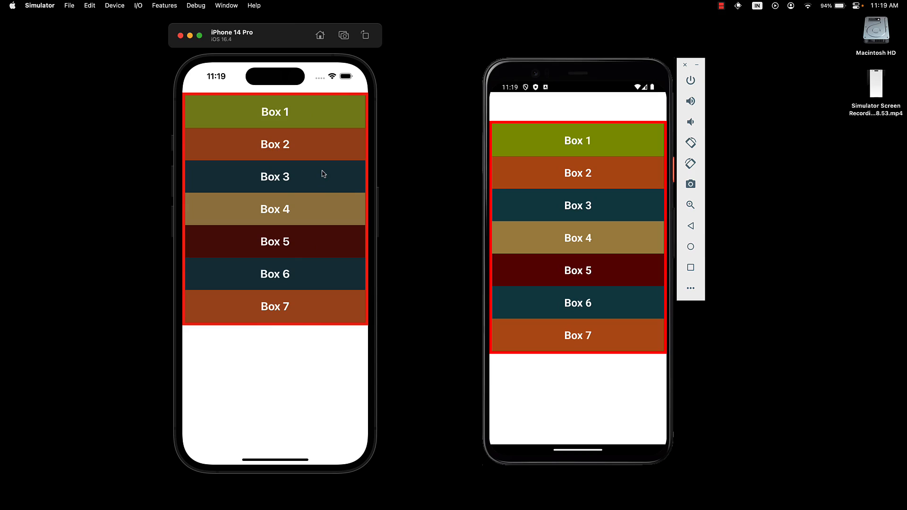
mouse_move(322, 289)
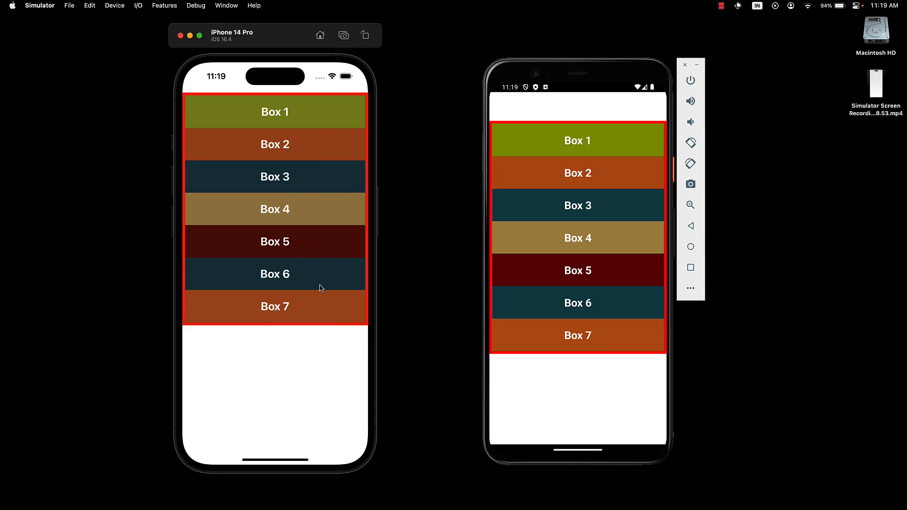
mouse_move(292, 400)
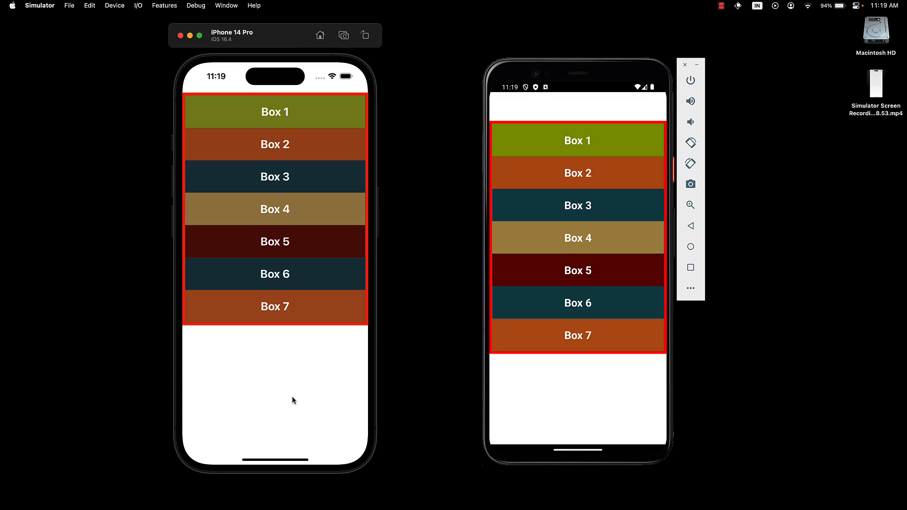